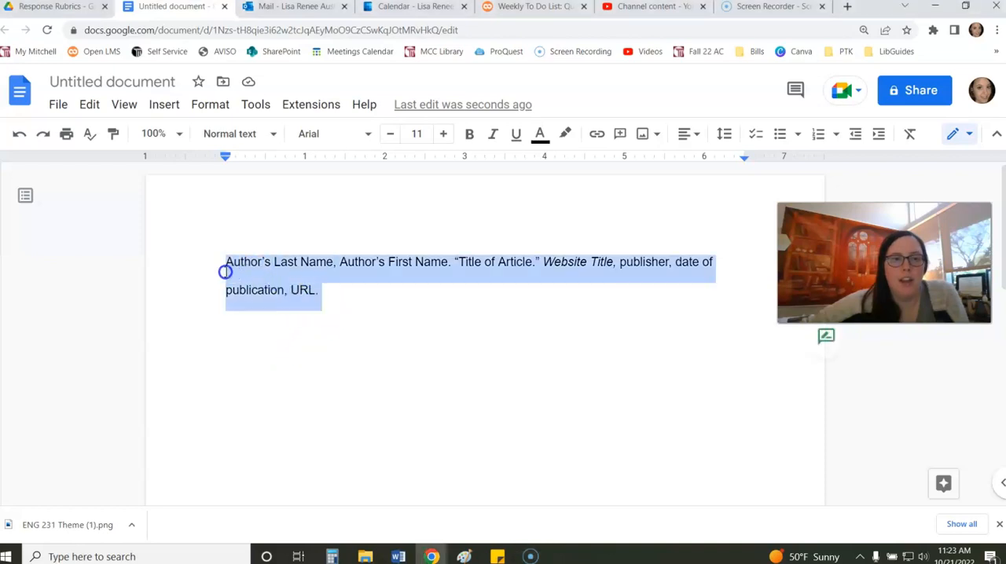
mouse_move(254, 283)
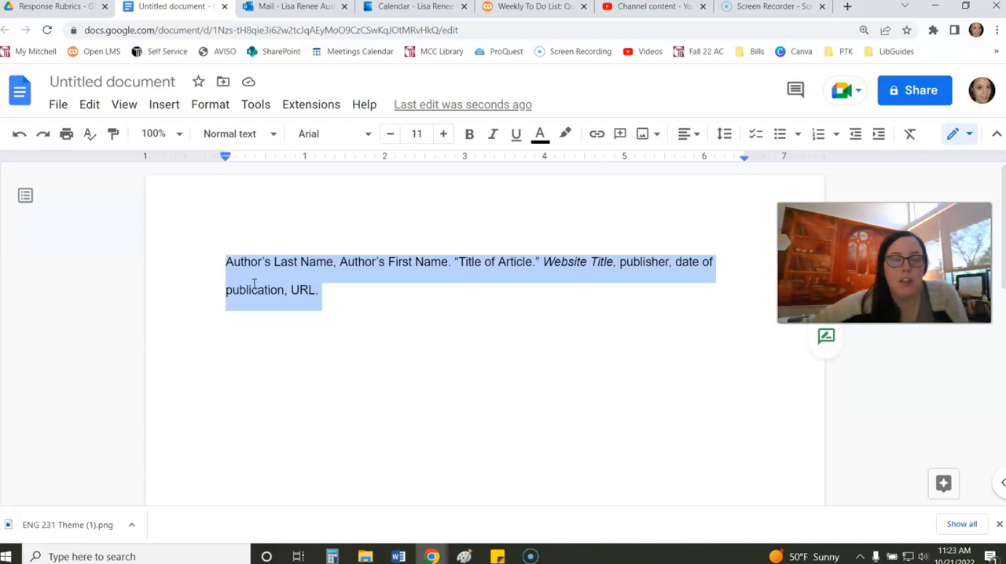
Bring up the Format menu's Align & indent choices for the citation paragraph.
click(209, 104)
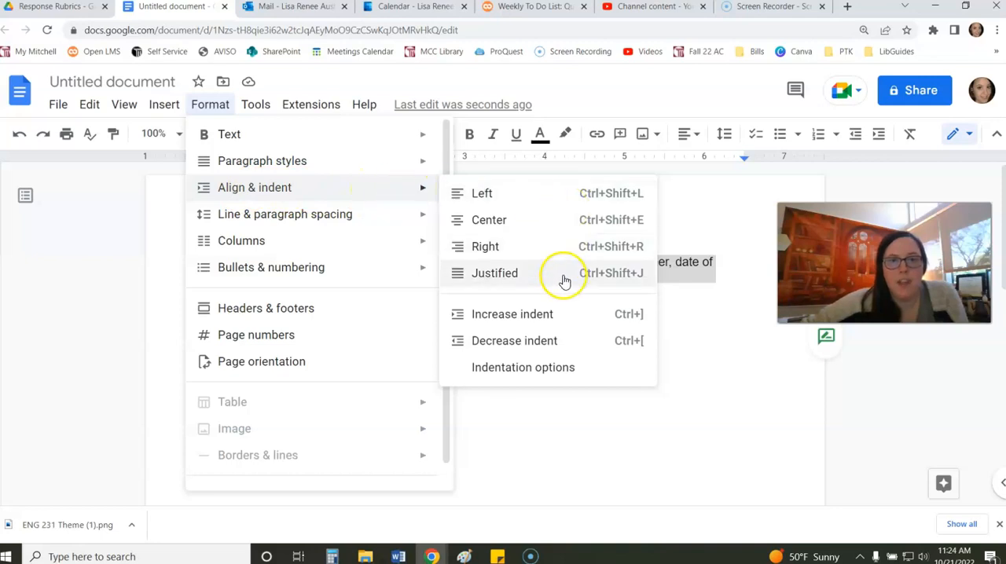
mouse_move(503, 366)
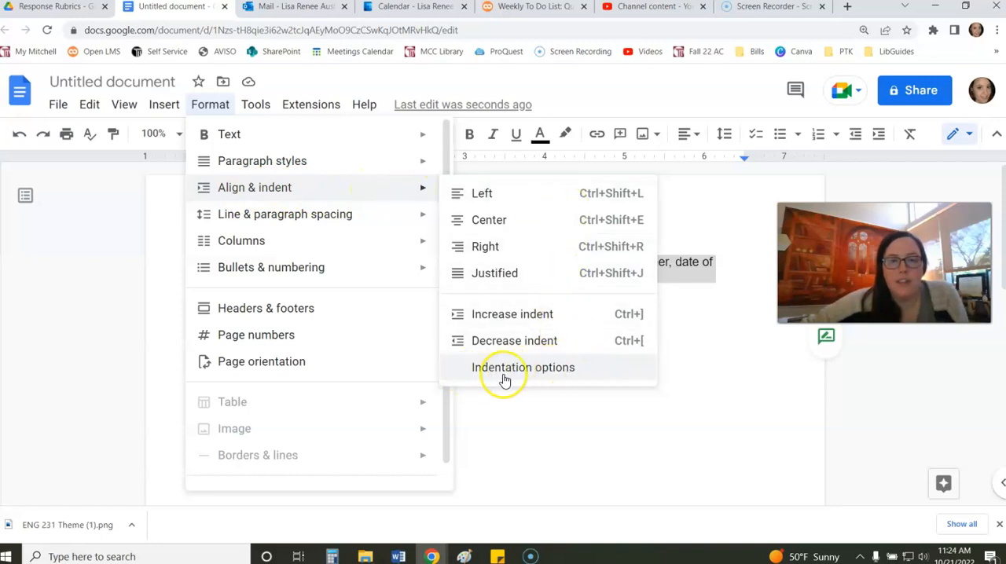
Apply a Hanging special indent of 0.5 inches to the citation and deselect it.
click(522, 367)
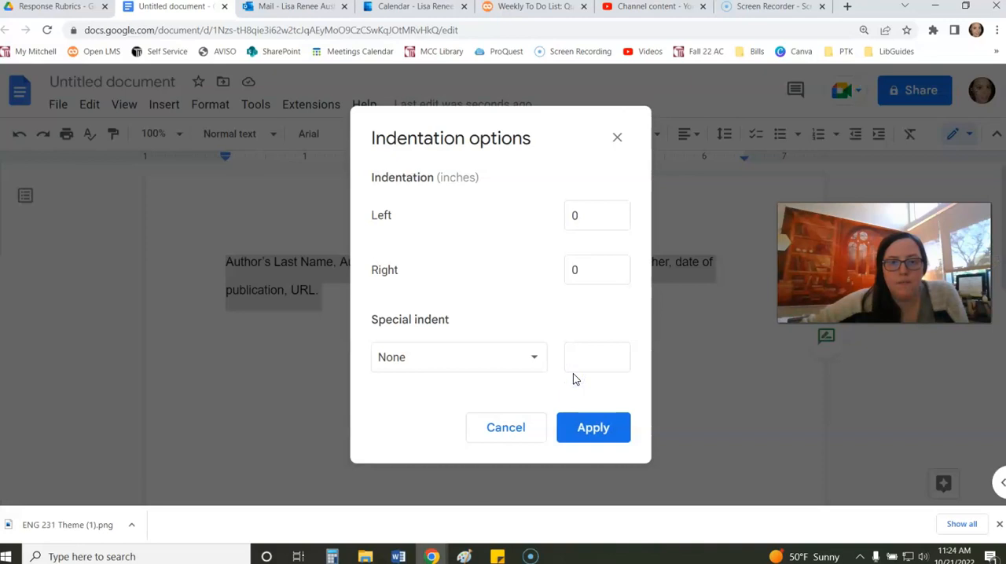
click(459, 357)
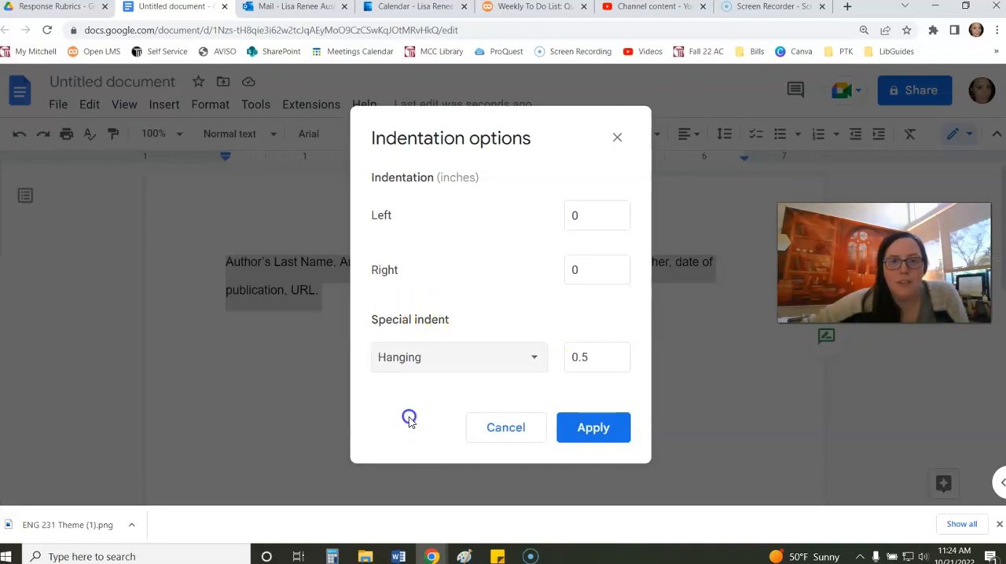
click(594, 427)
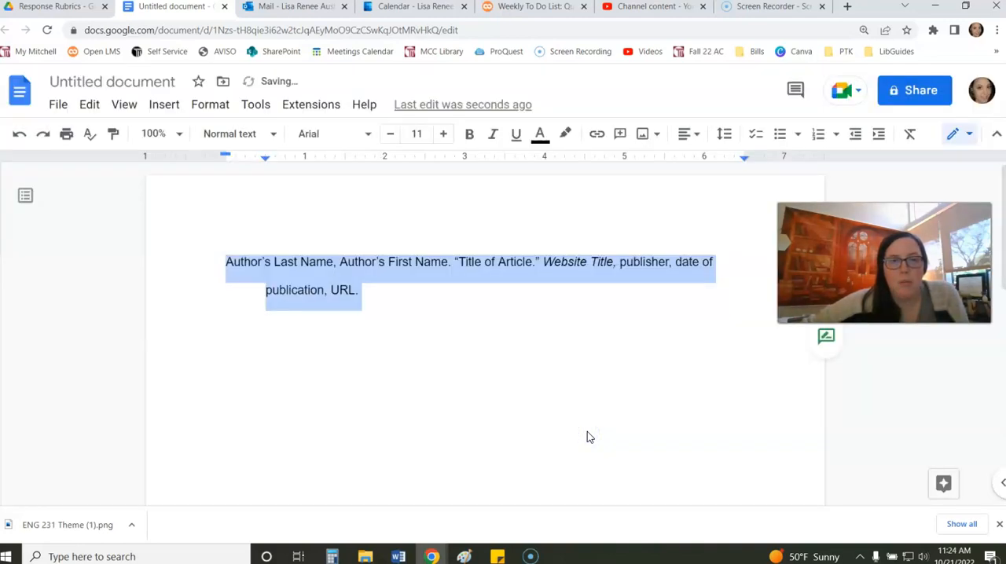
click(384, 297)
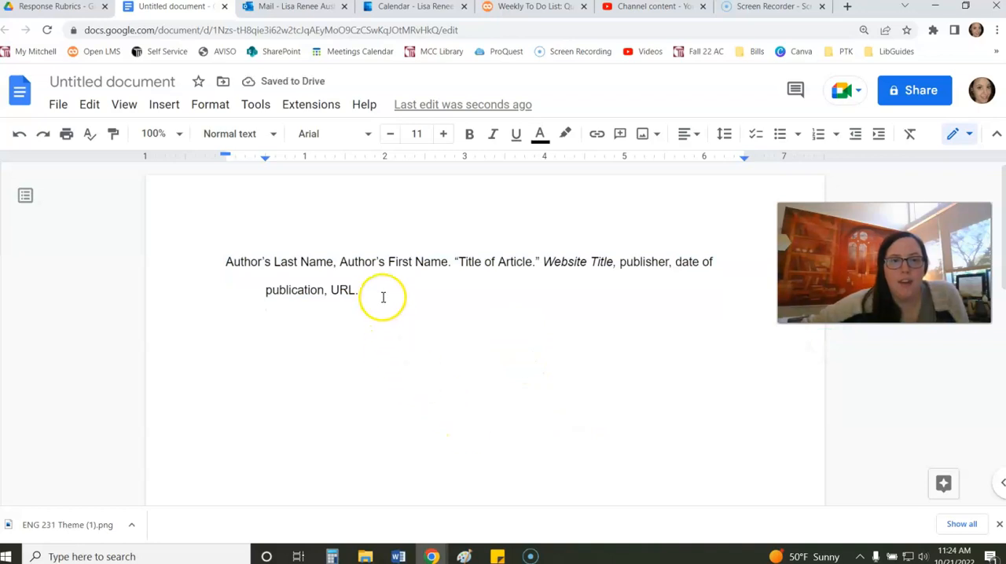